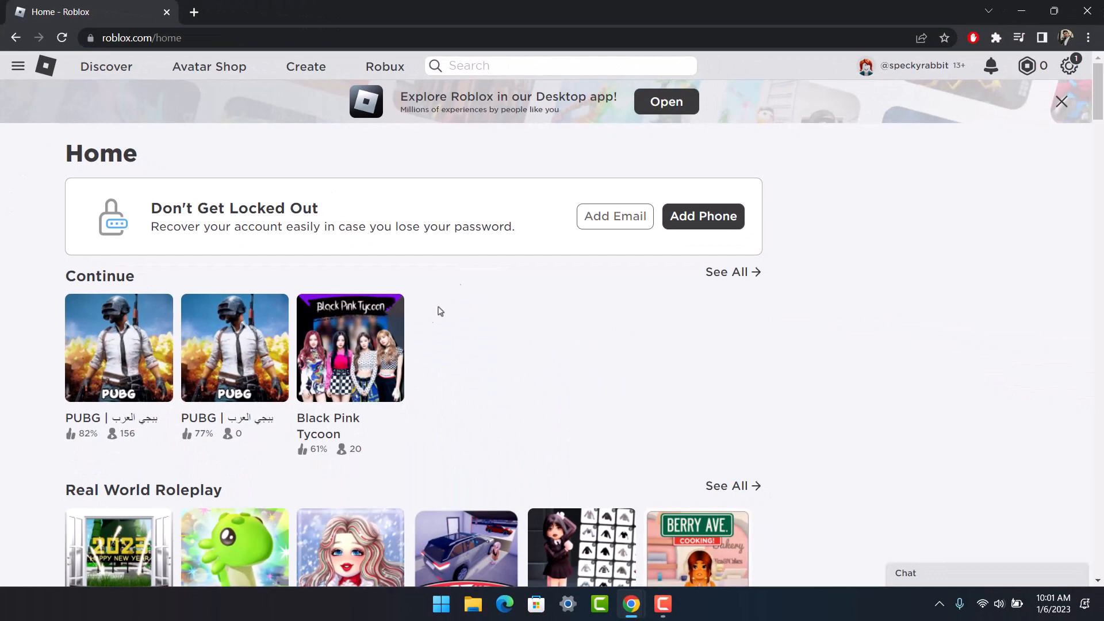
pyautogui.moveTo(916, 65)
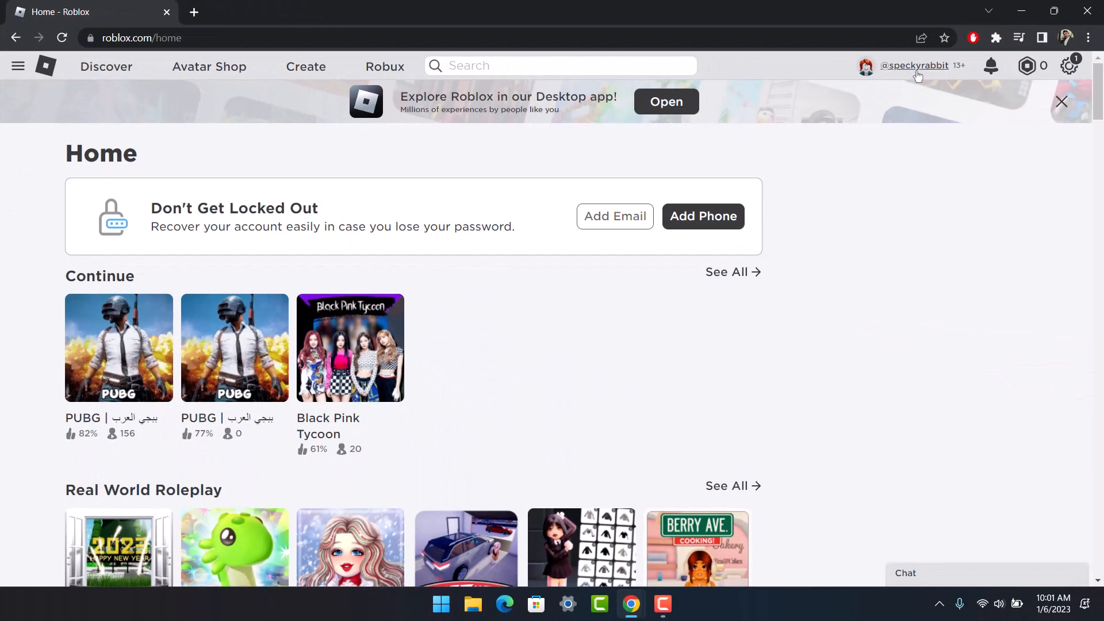
pyautogui.moveTo(907, 269)
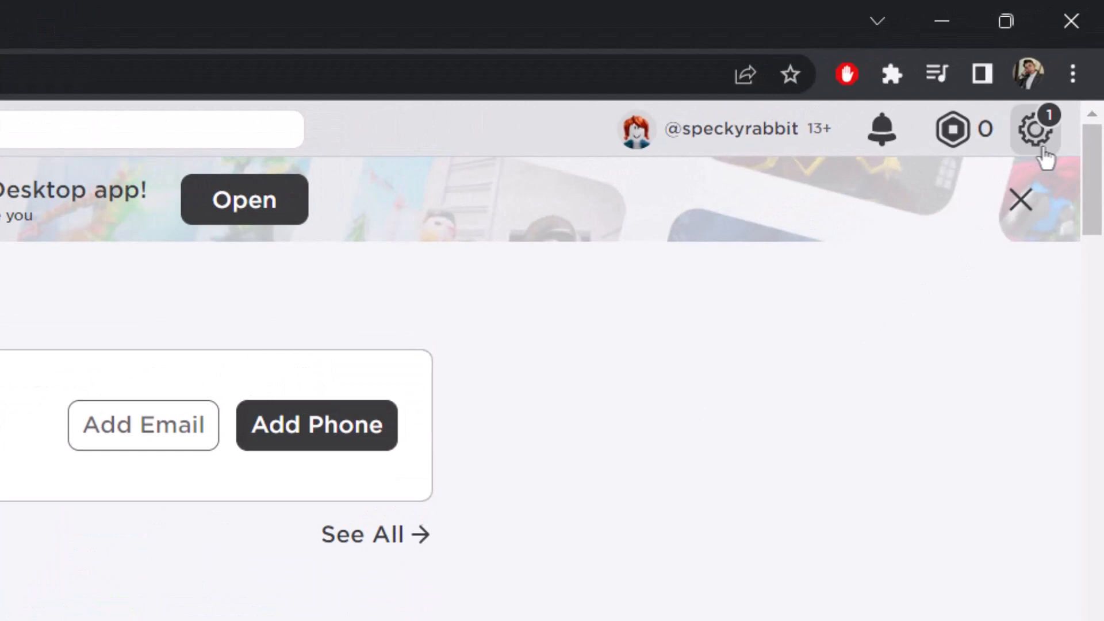
# Open Settings from the gear menu at the top right of the Roblox home page
pyautogui.click(1034, 129)
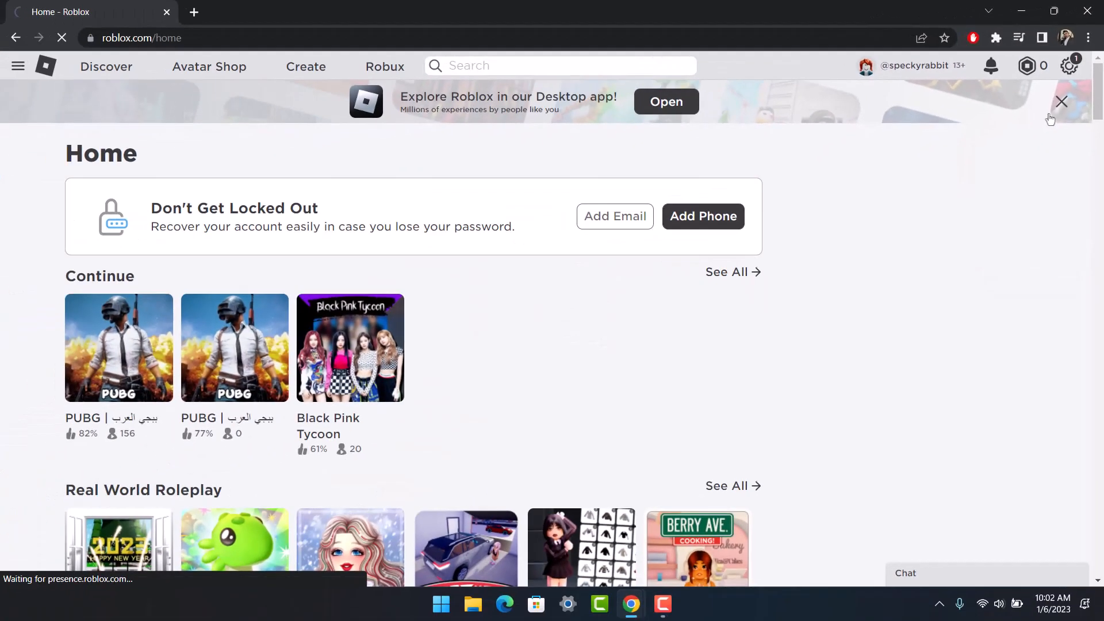
pyautogui.click(1070, 66)
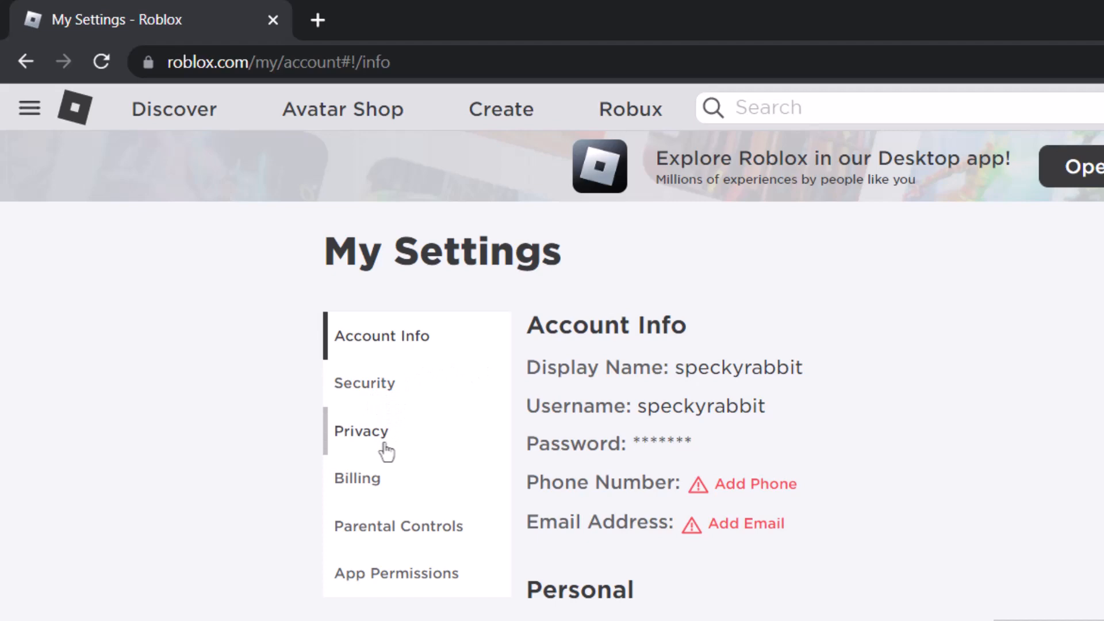
# Show Privacy settings and scroll to the messaging options, with Account Restrictions off
pyautogui.click(361, 431)
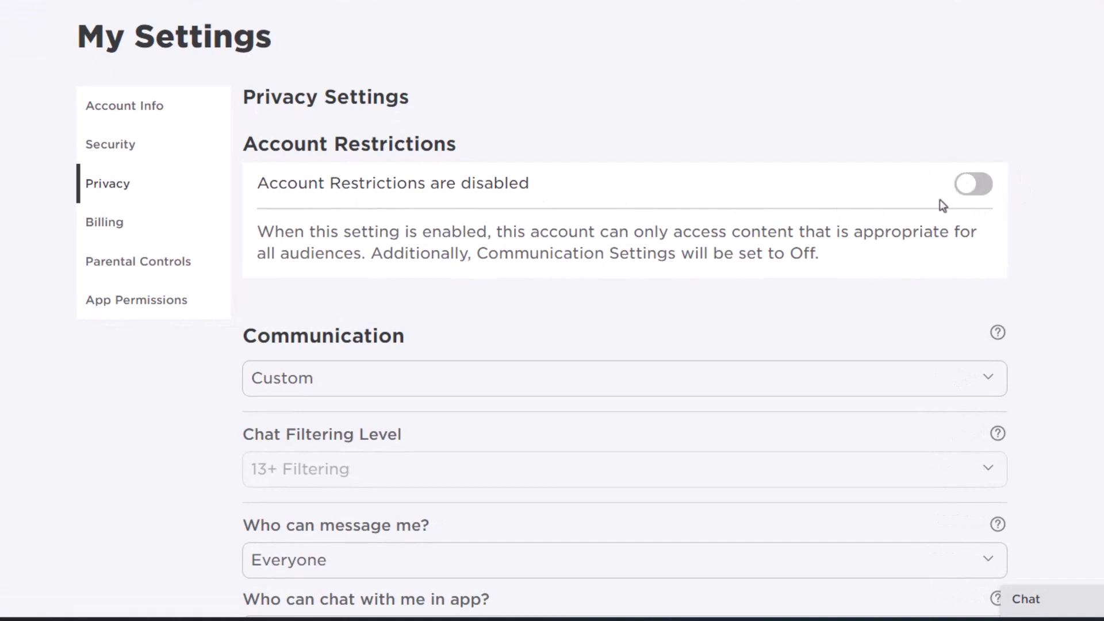
pyautogui.moveTo(930, 225)
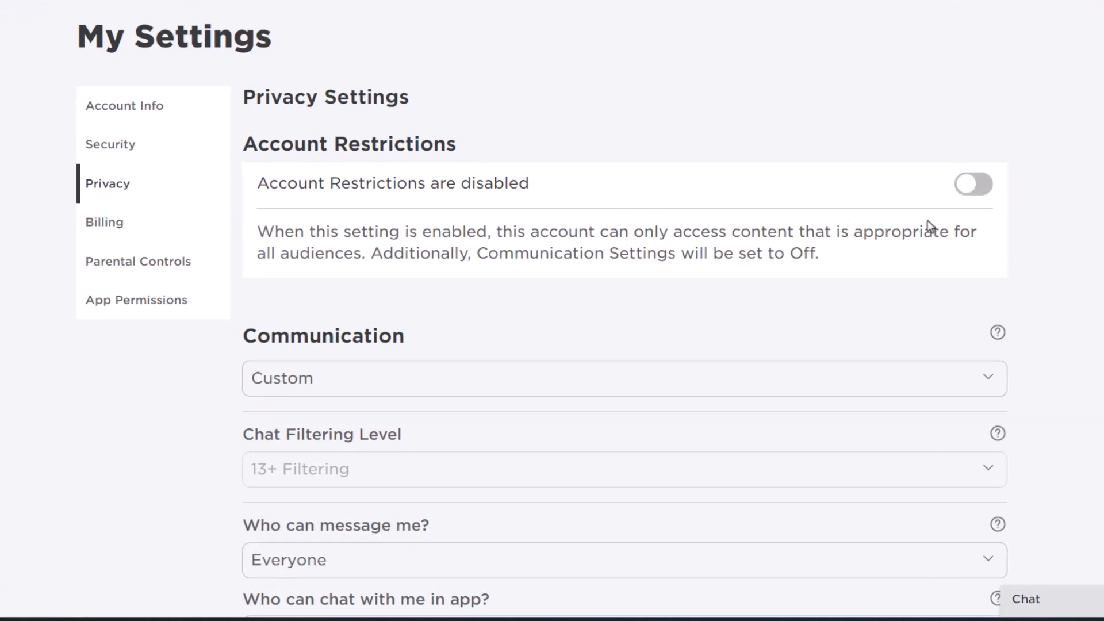
pyautogui.moveTo(1008, 195)
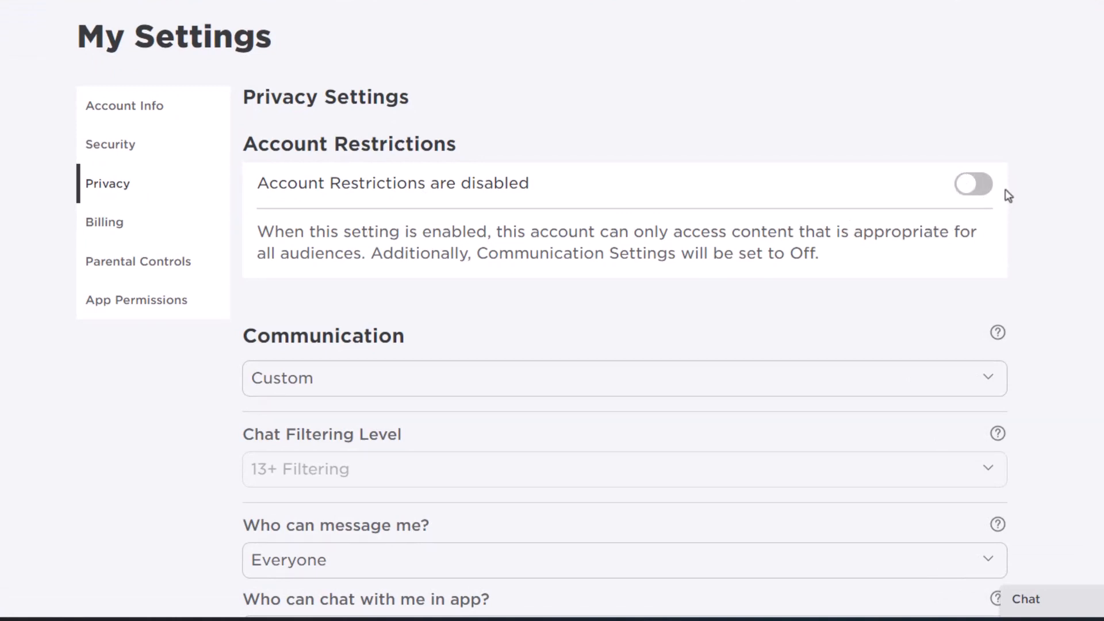
pyautogui.moveTo(955, 185)
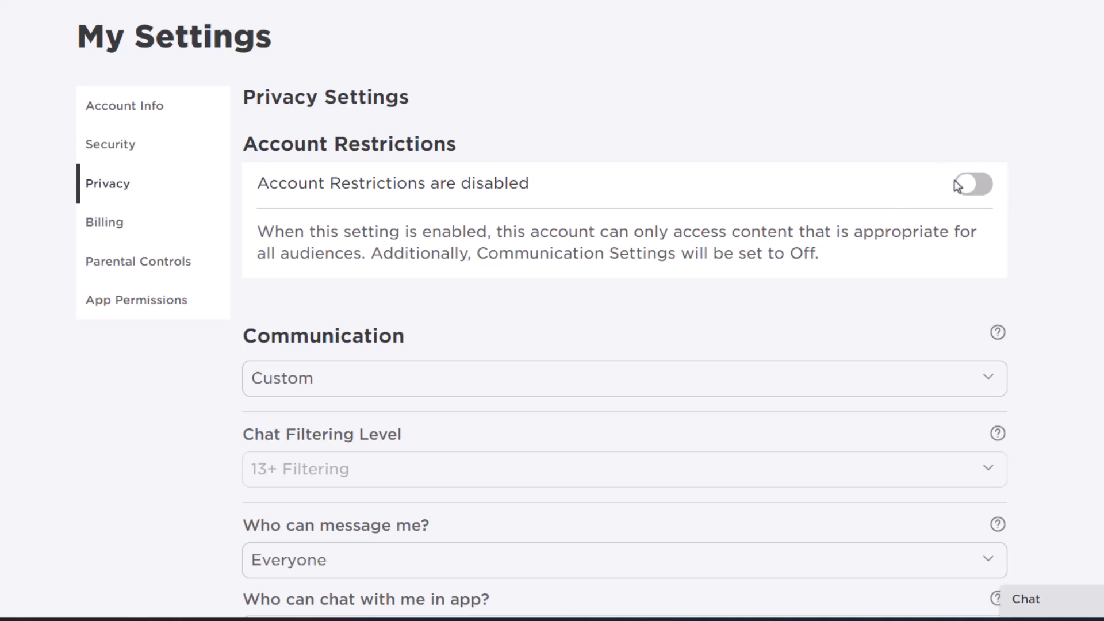
pyautogui.moveTo(1006, 197)
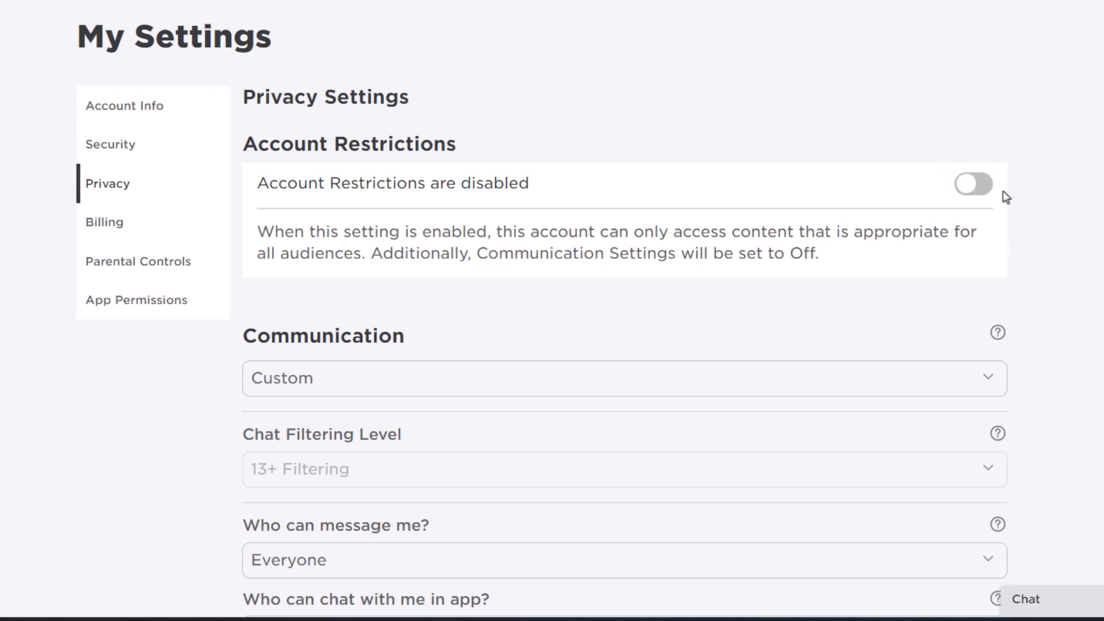
pyautogui.scroll(-3)
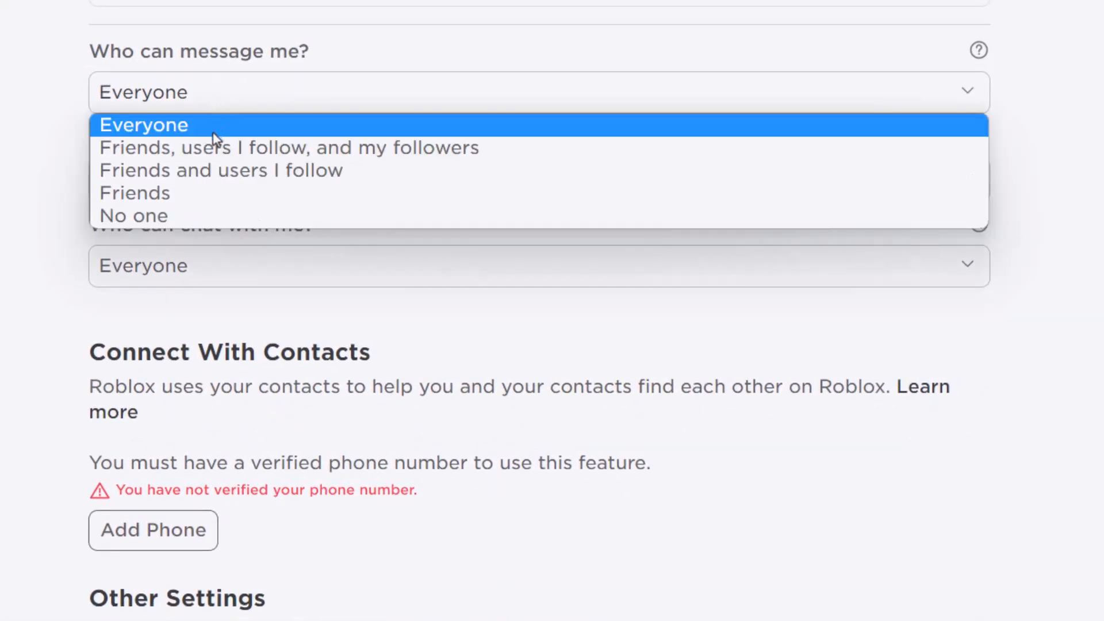
pyautogui.moveTo(186, 216)
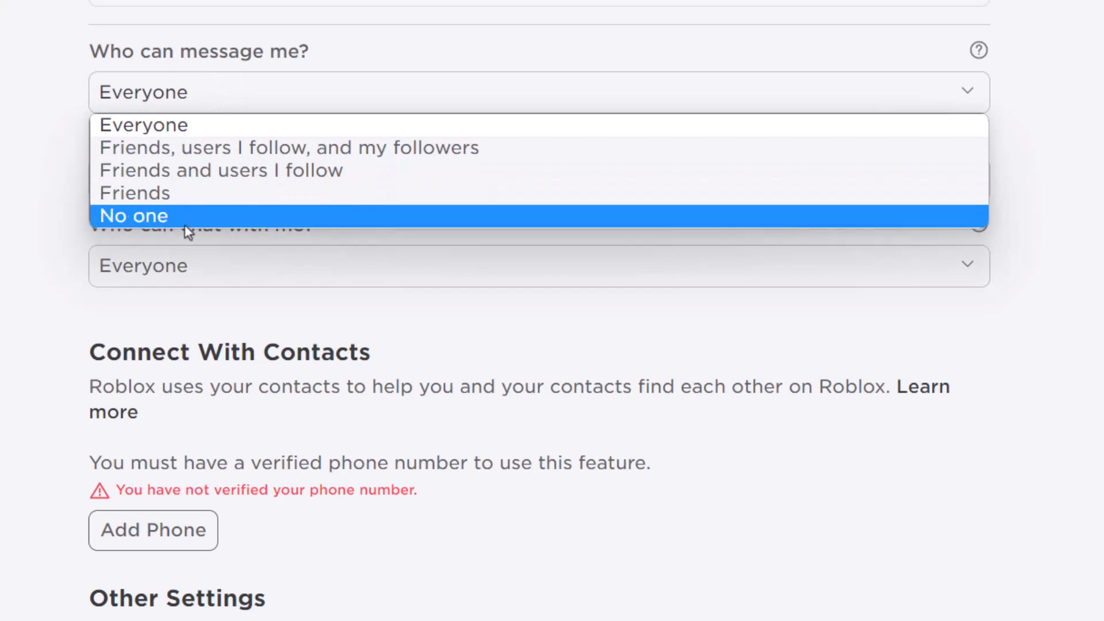
pyautogui.moveTo(162, 134)
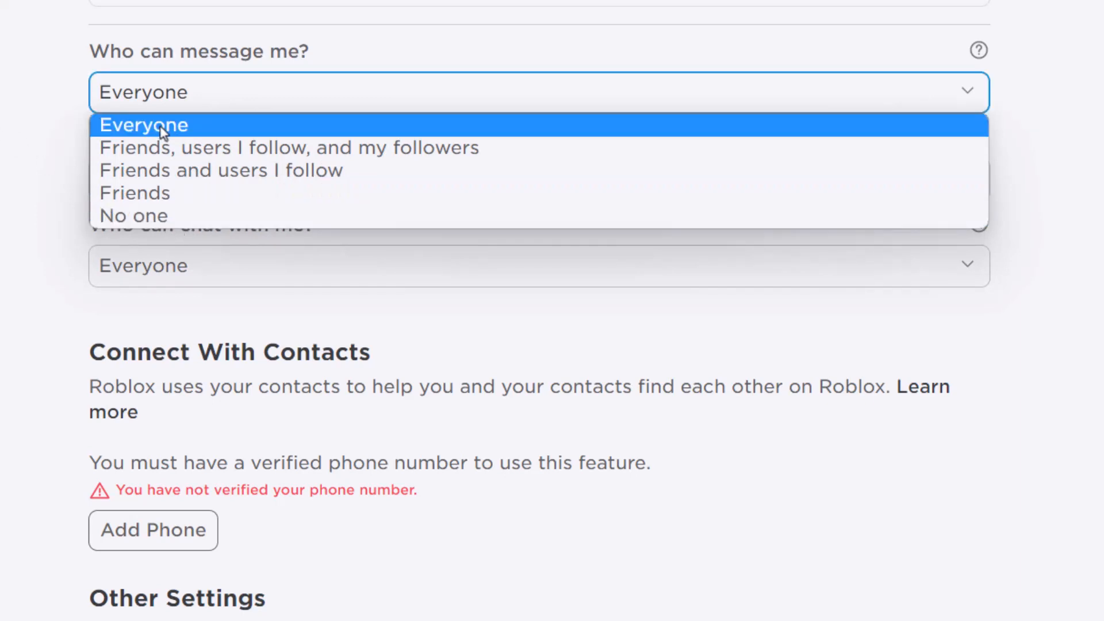
pyautogui.click(143, 125)
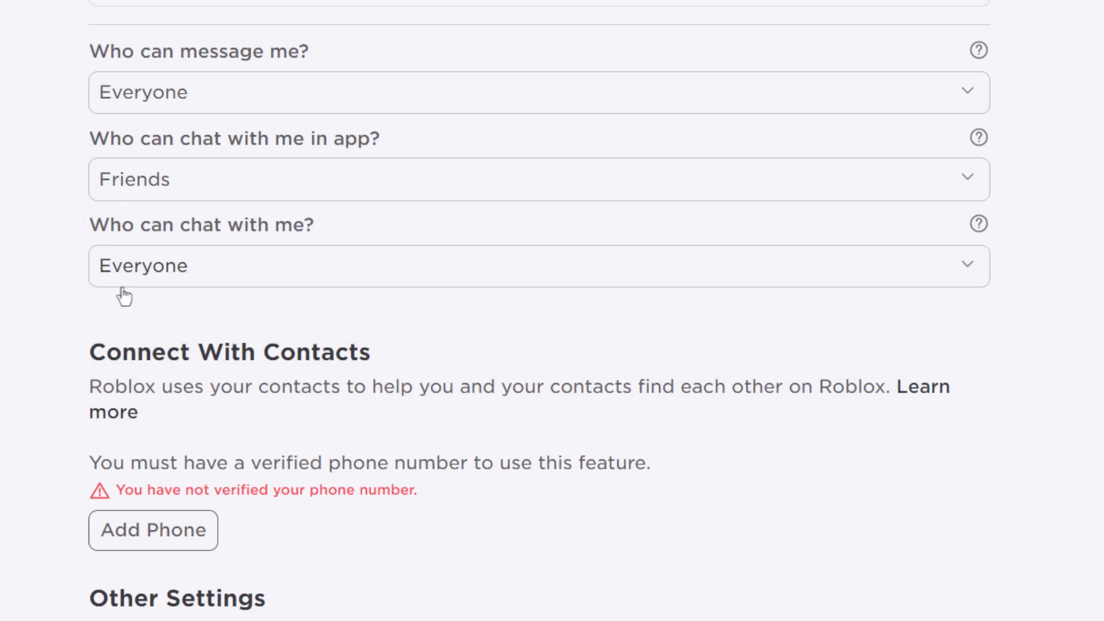
pyautogui.scroll(3)
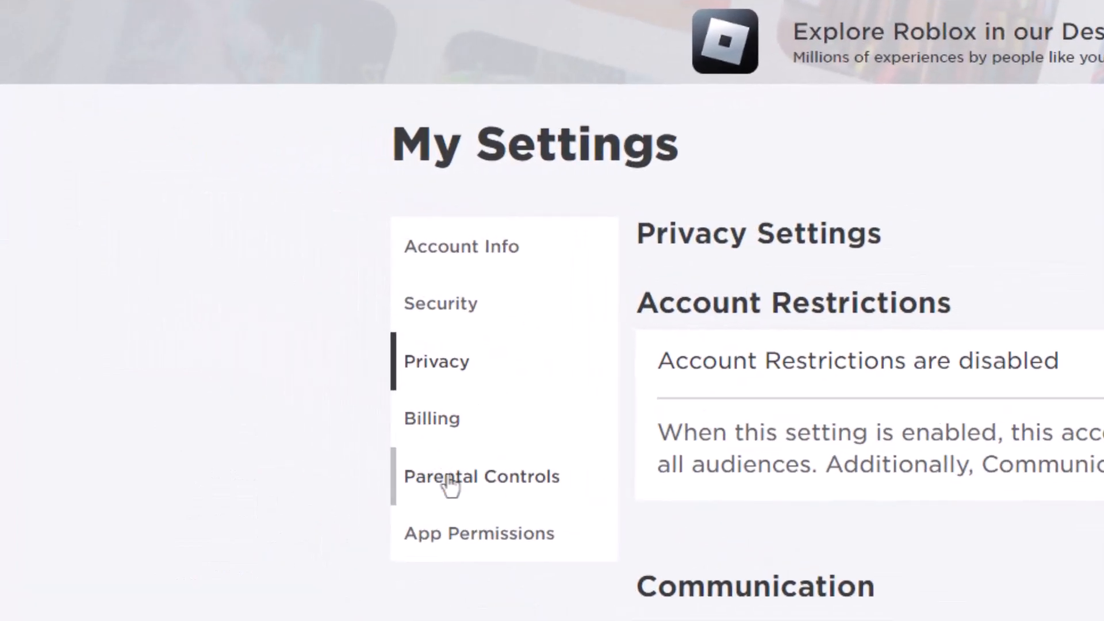
# Show Parental Controls, confirming Parent PIN is disabled and allowed experiences are 13+
pyautogui.click(482, 476)
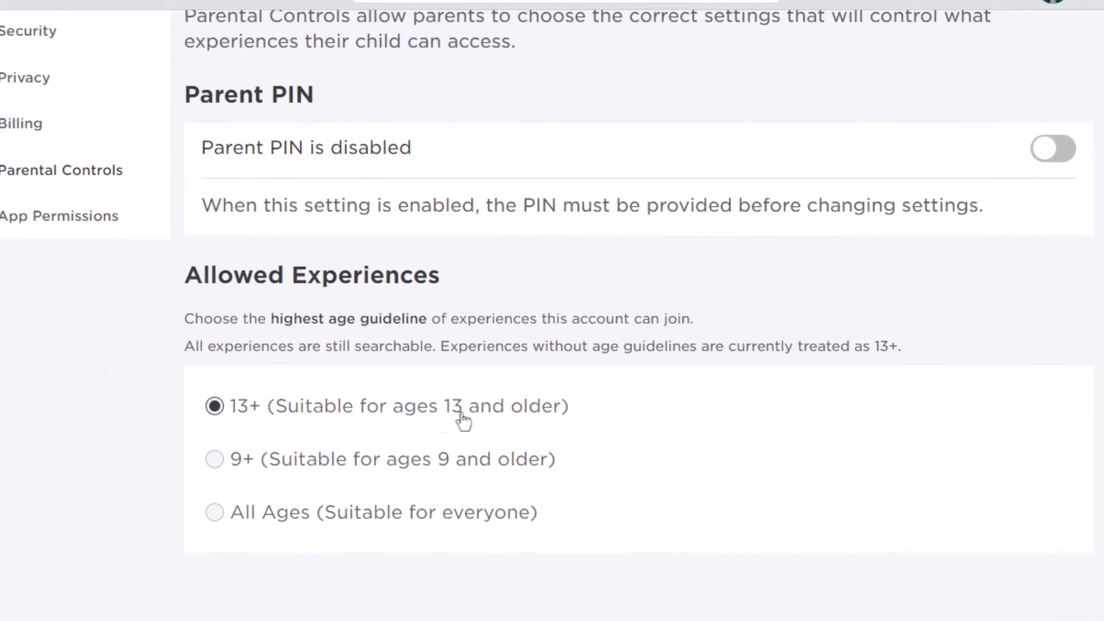
pyautogui.moveTo(265, 411)
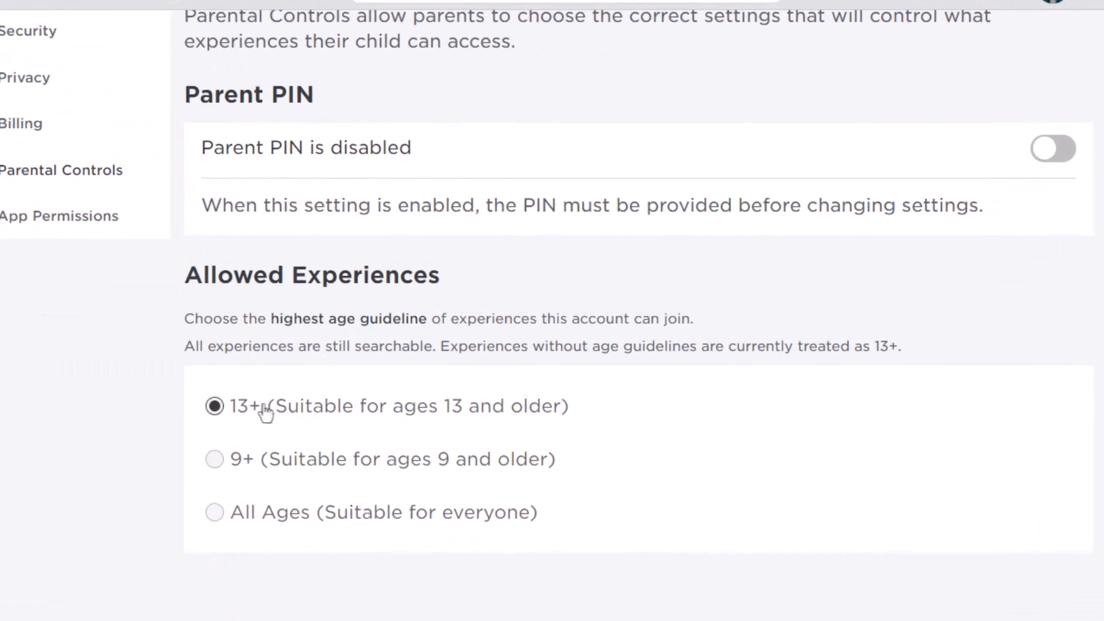
pyautogui.moveTo(508, 342)
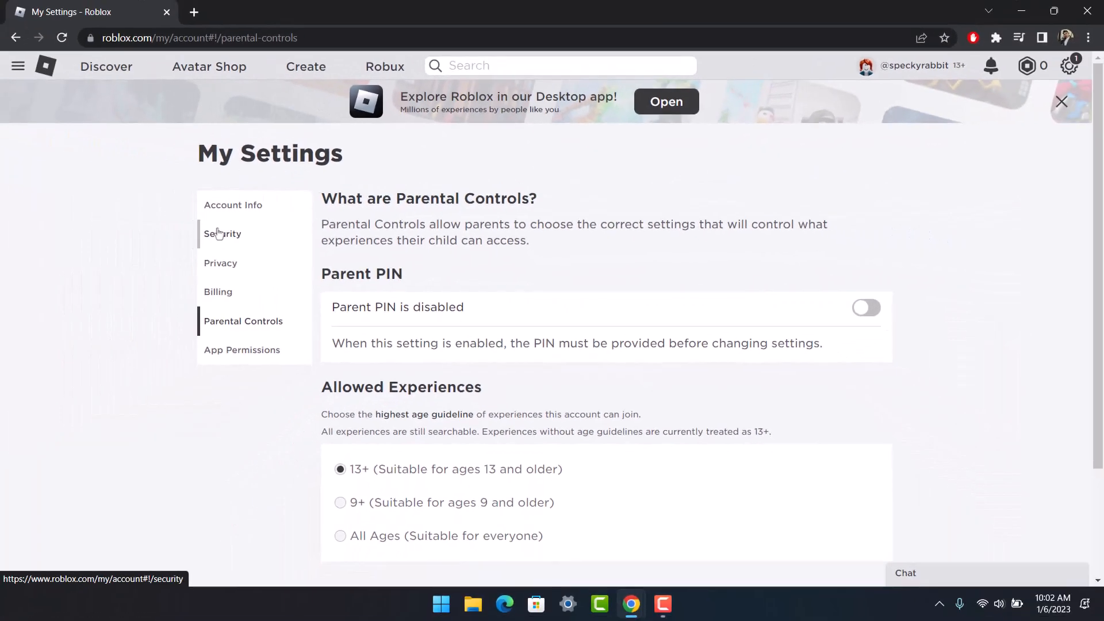
# Glance at Security, then scroll through Privacy settings and back to the top
pyautogui.click(222, 232)
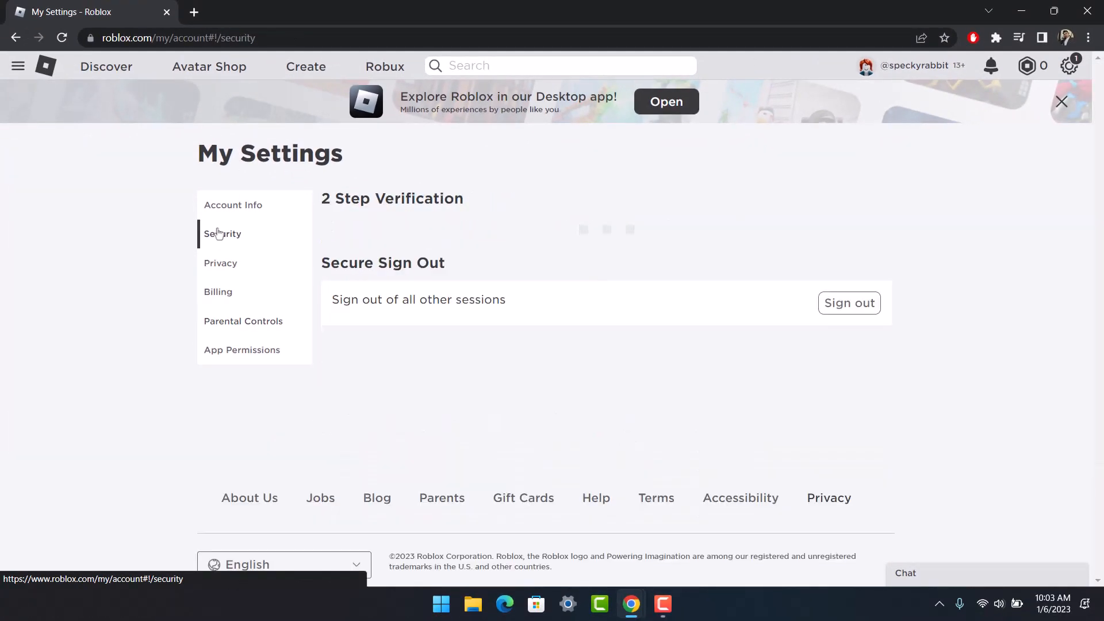
pyautogui.click(220, 263)
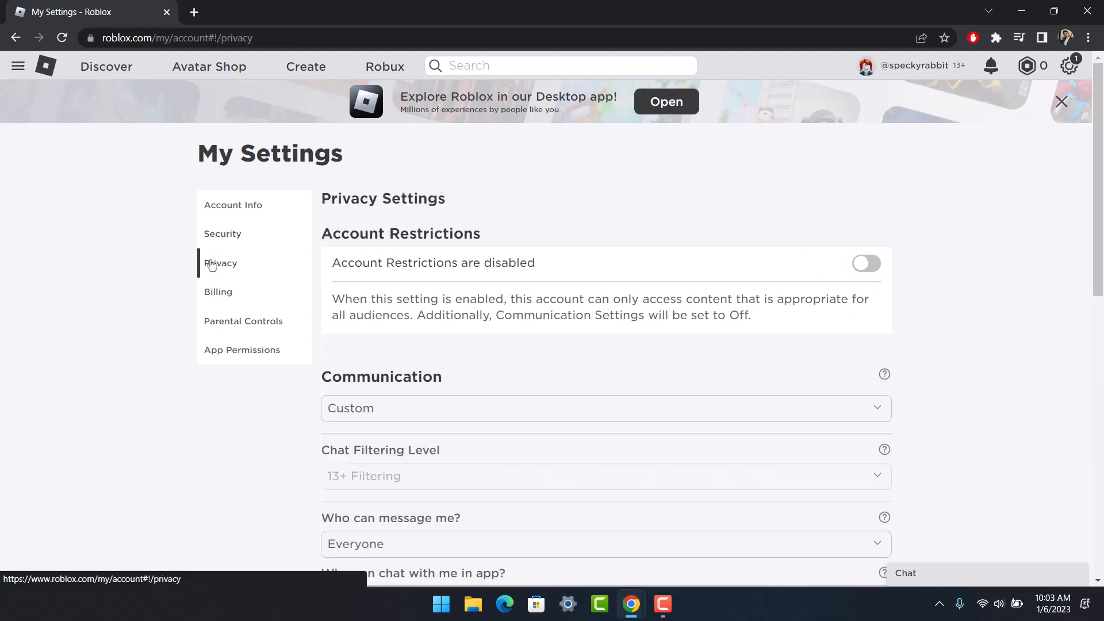
pyautogui.scroll(-3)
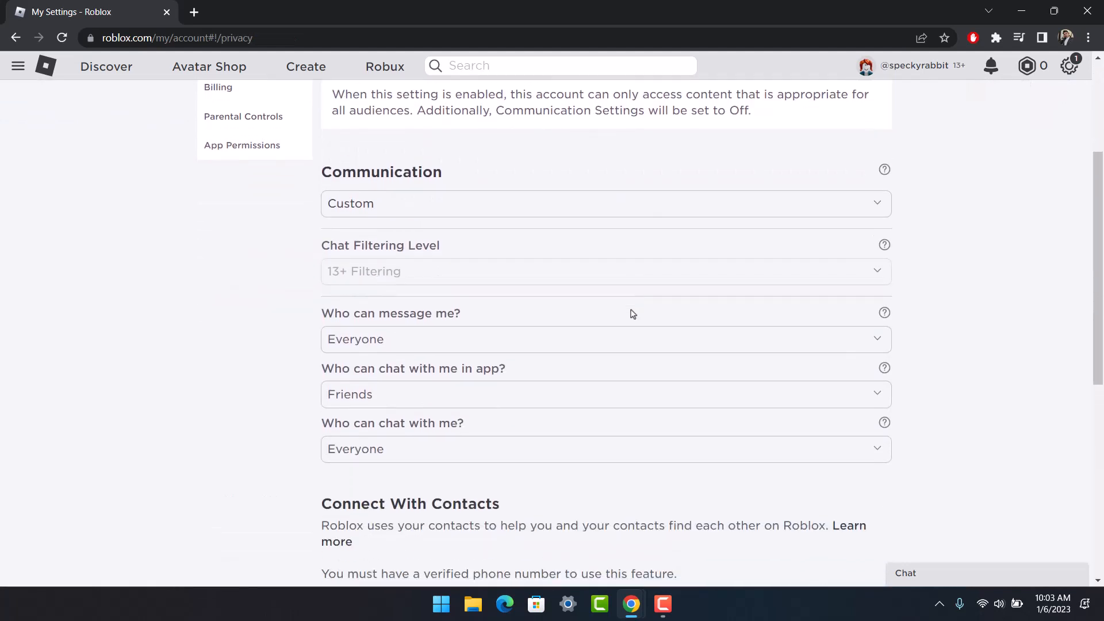
pyautogui.scroll(-3)
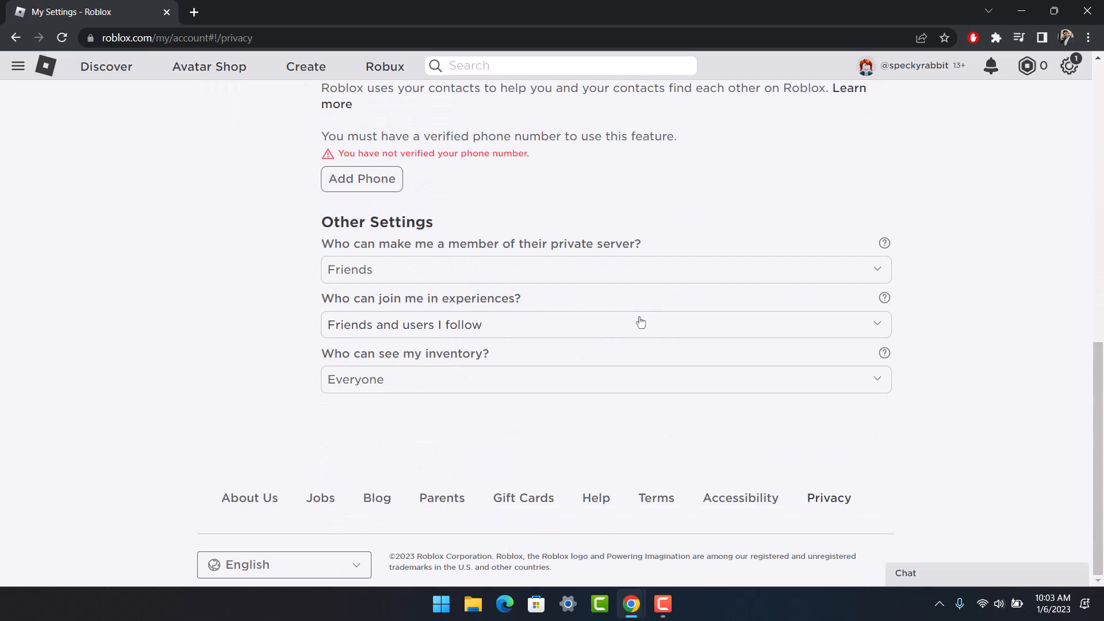
pyautogui.scroll(3)
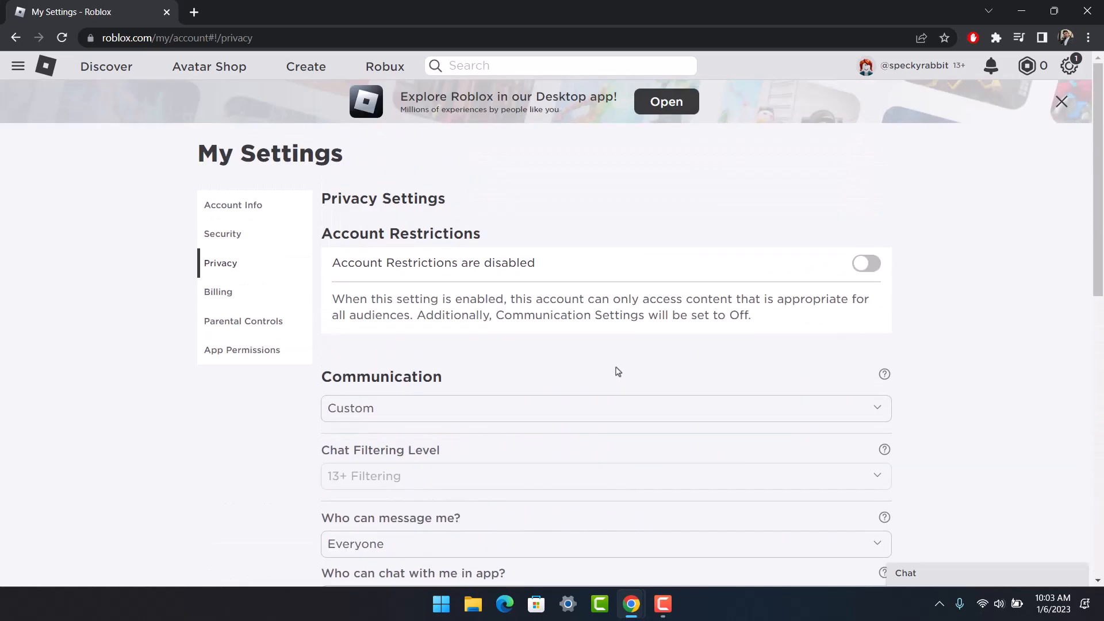